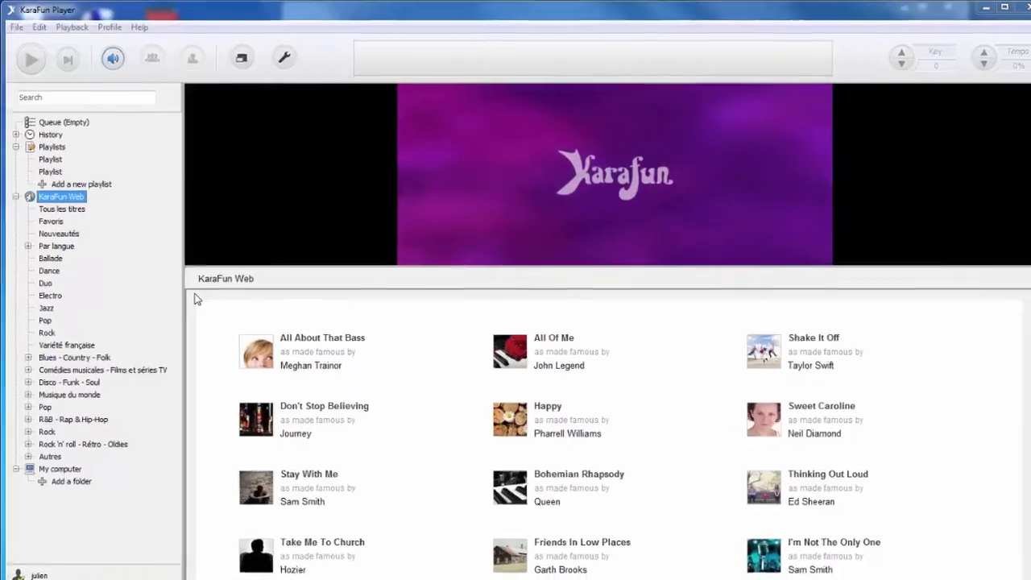
Bring up the Preferences dialog on its General settings page.
click(16, 26)
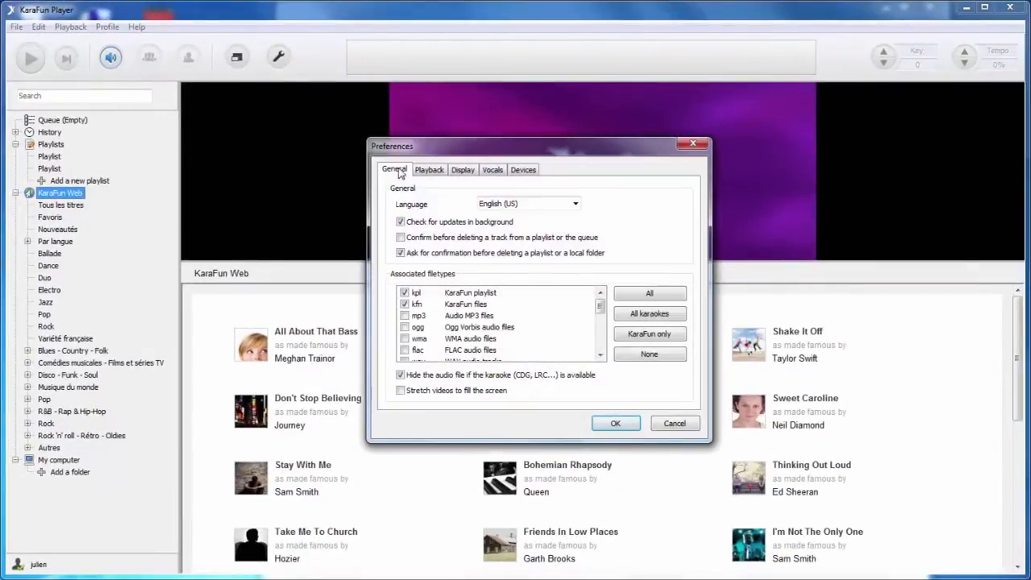
In Playback settings, enable the next standby screen when lyrics end and enable background music, then start adding tracks.
click(428, 169)
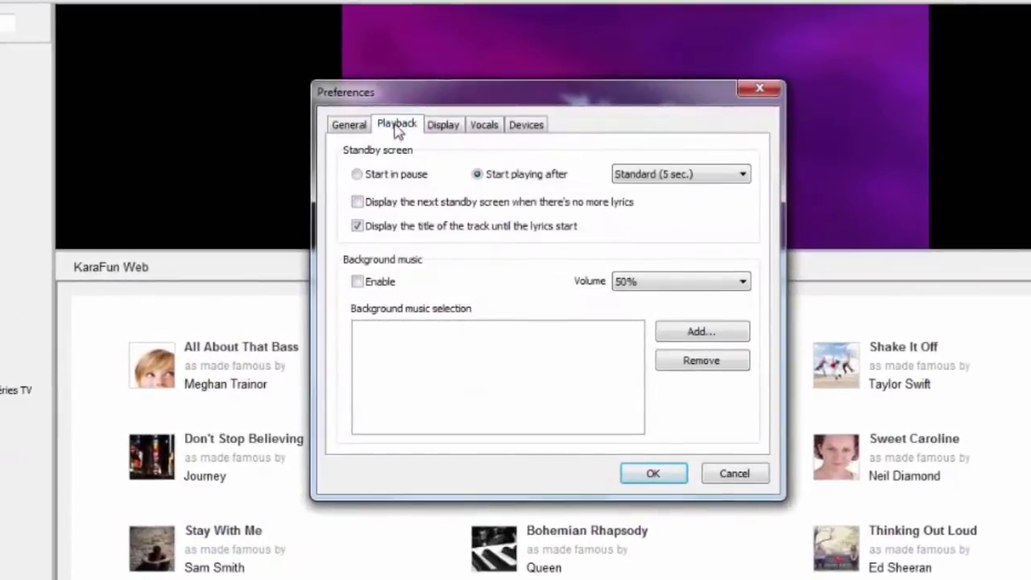
mouse_move(335, 207)
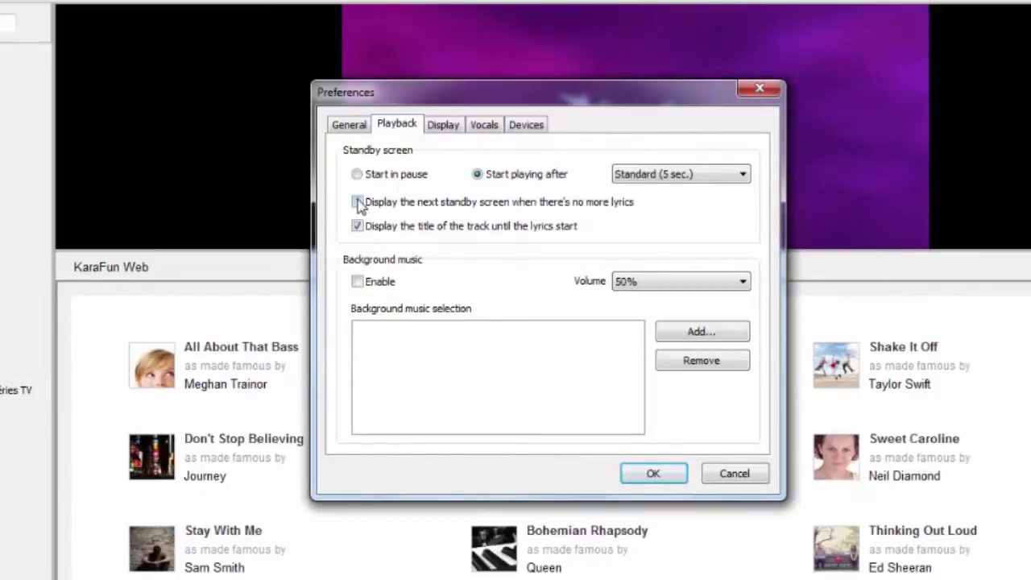
click(358, 202)
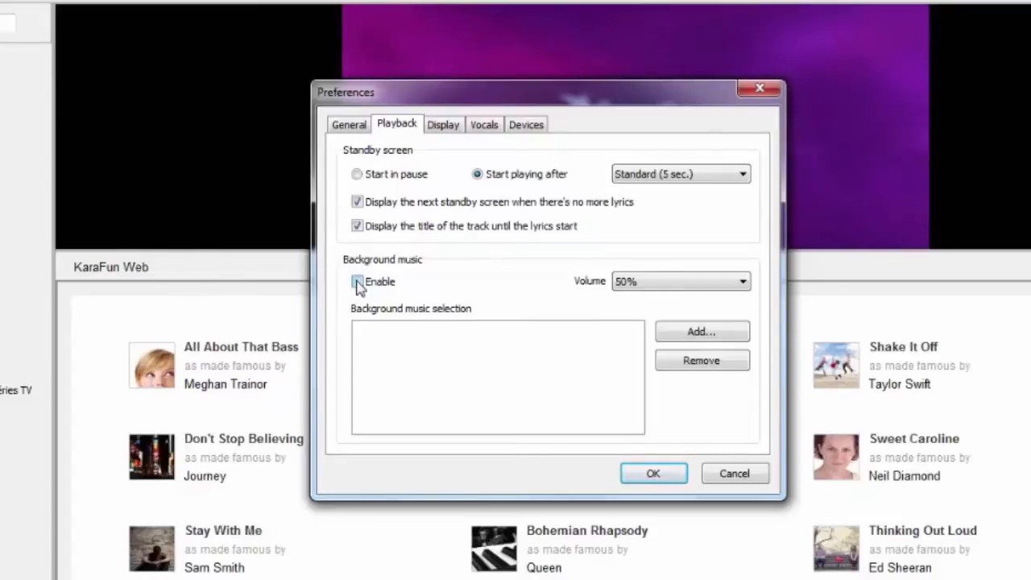
click(358, 280)
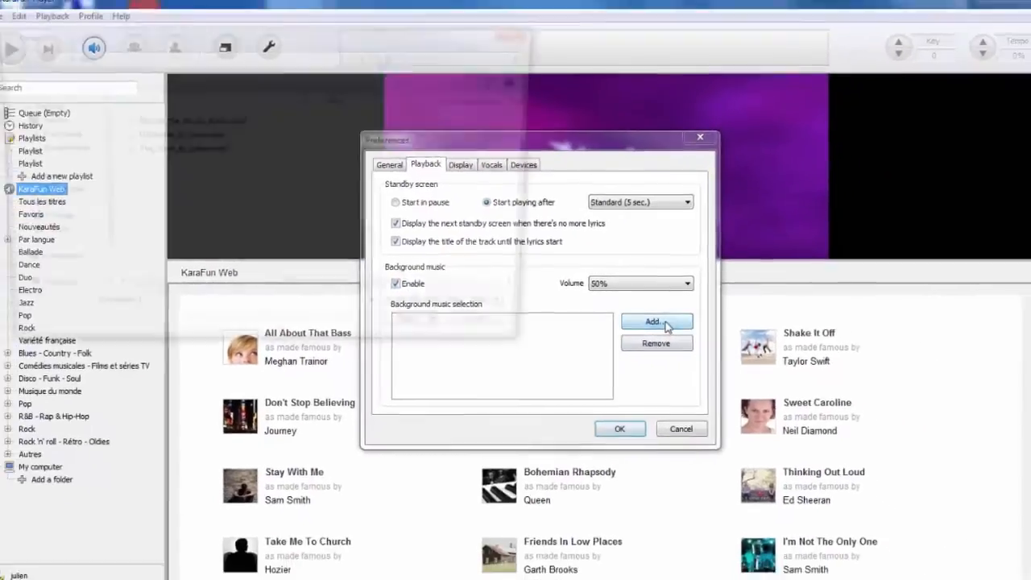
click(658, 322)
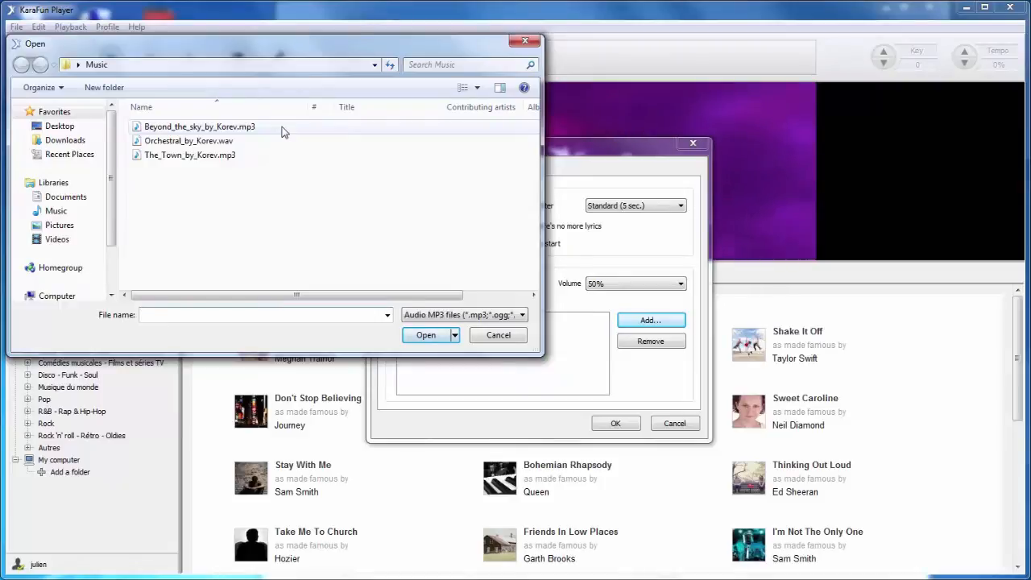
Load Beyond_the_sky_by_Korev.mp3, Orchestral_by_Korev.wav and The_Town_by_Korev.mp3 from the Music folder into background music.
click(199, 126)
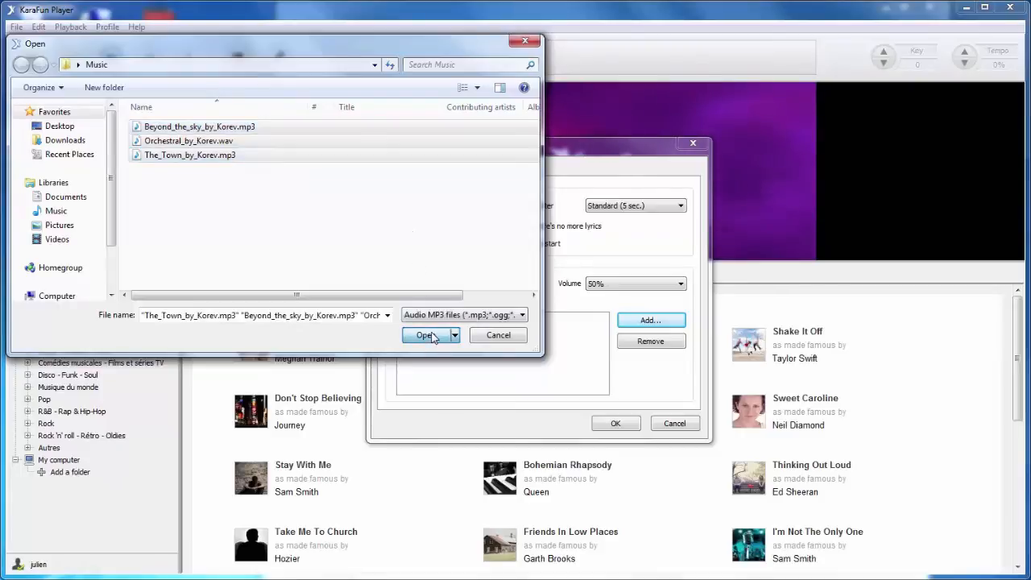
click(426, 335)
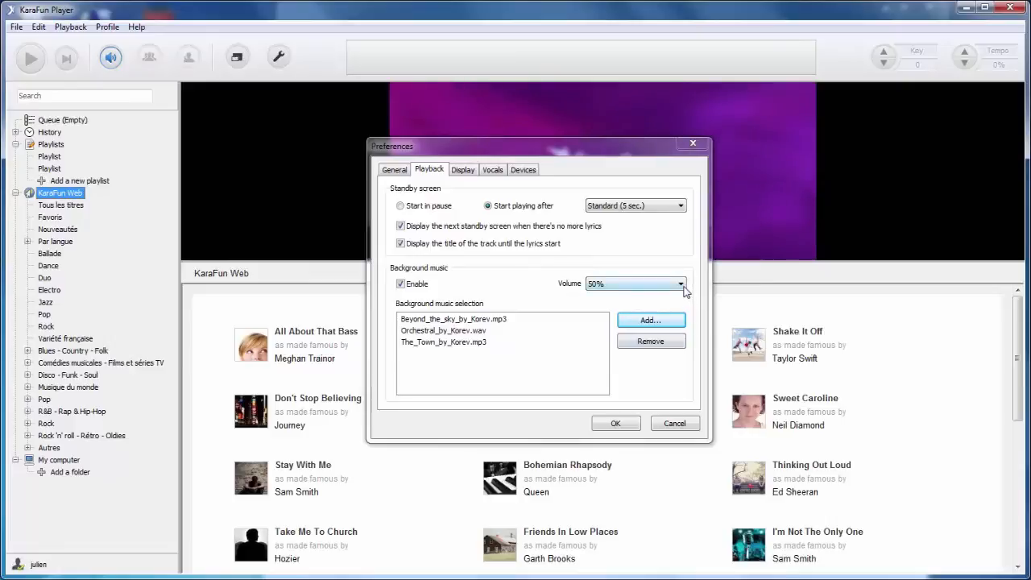
Set background music volume to 80% and confirm the preferences with OK.
click(679, 283)
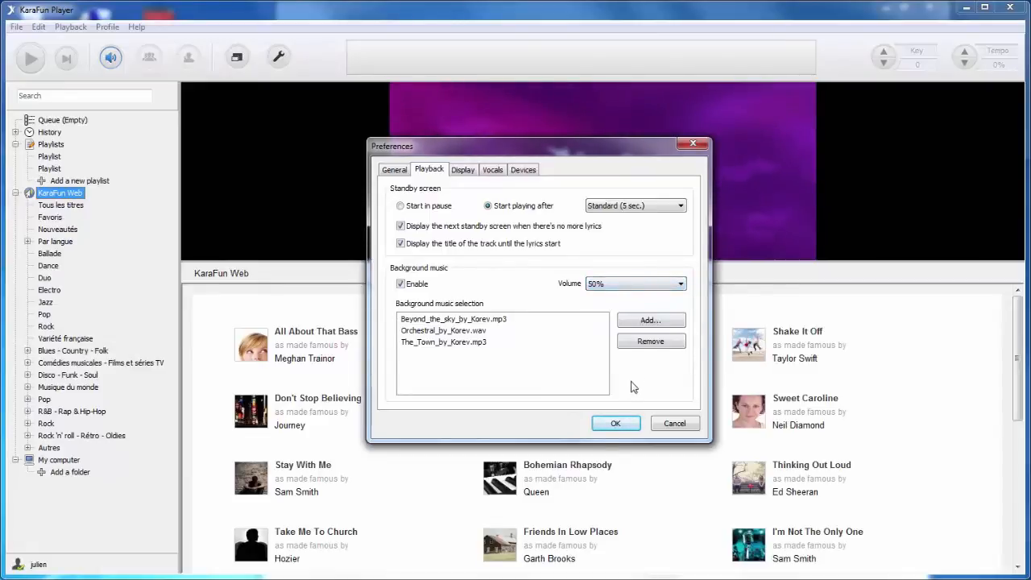
click(616, 422)
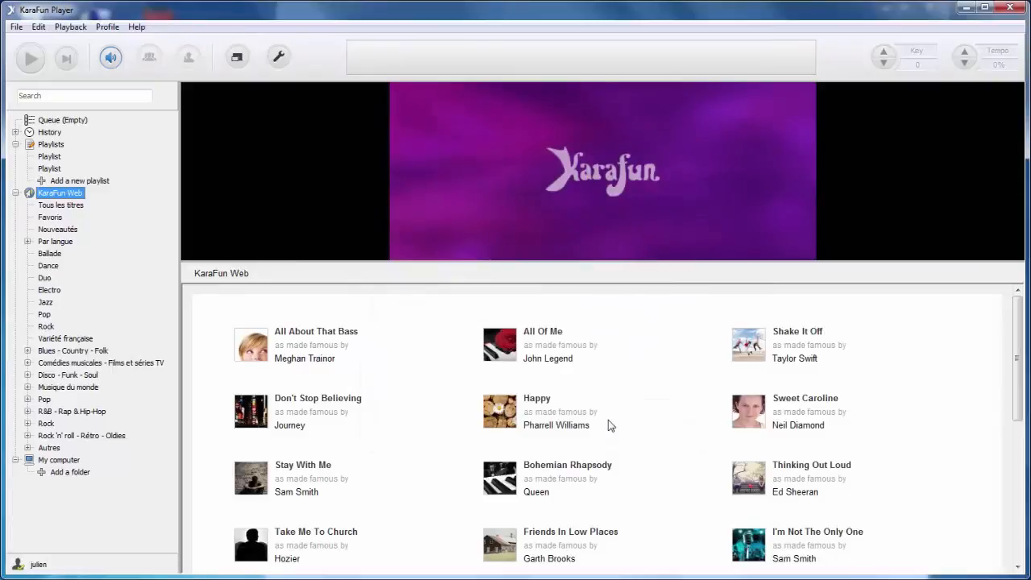